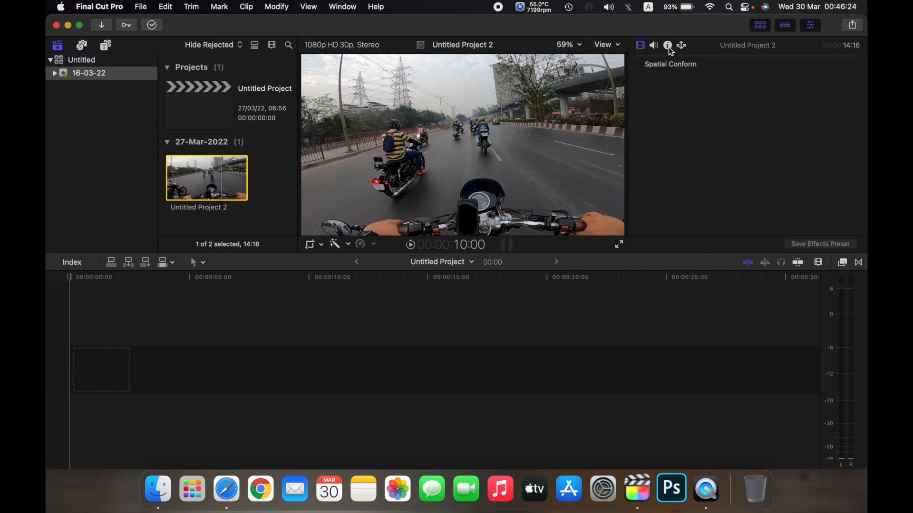
# Step: Show the Info details for Untitled Project 2: 1920×1080 30p, Rec. 709, 14-second duration
pyautogui.click(667, 44)
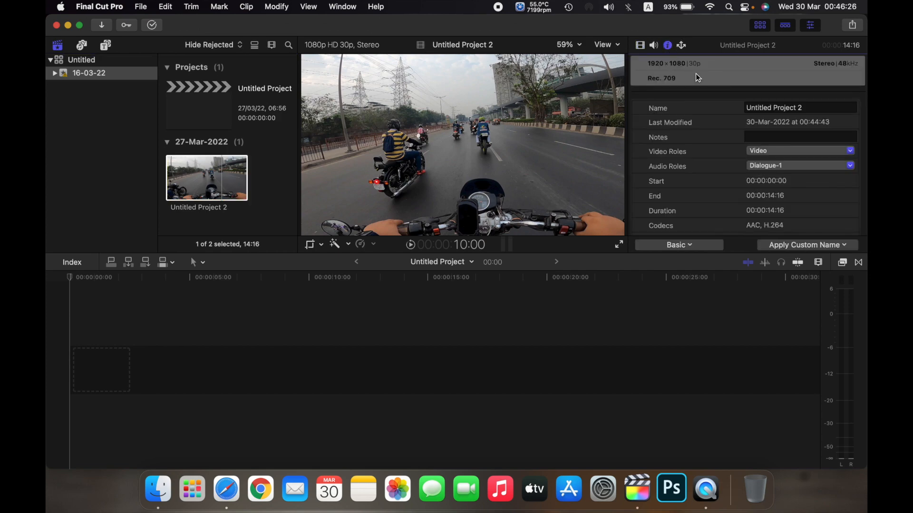
pyautogui.moveTo(840, 121)
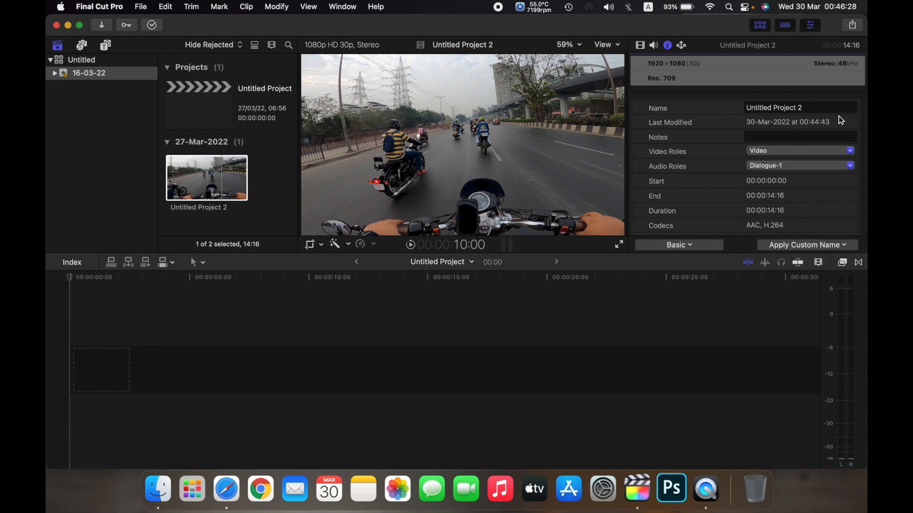
pyautogui.moveTo(685, 73)
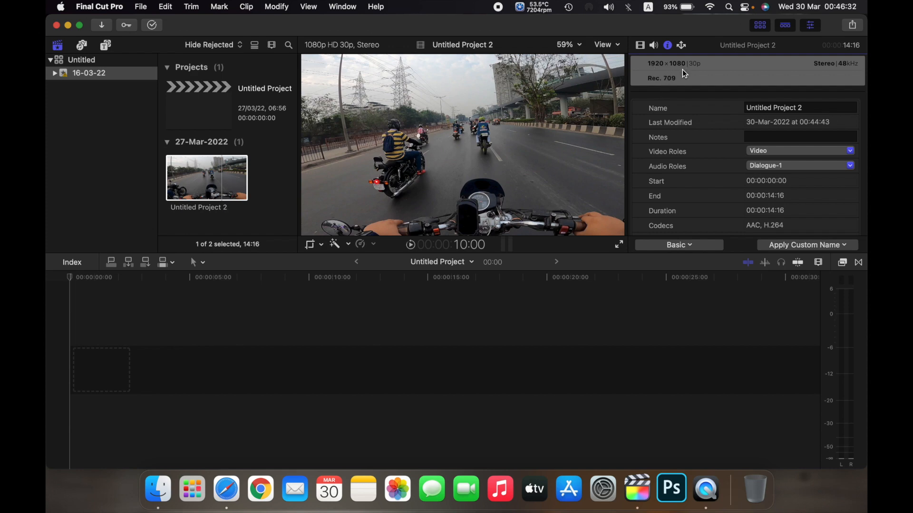
pyautogui.moveTo(705, 70)
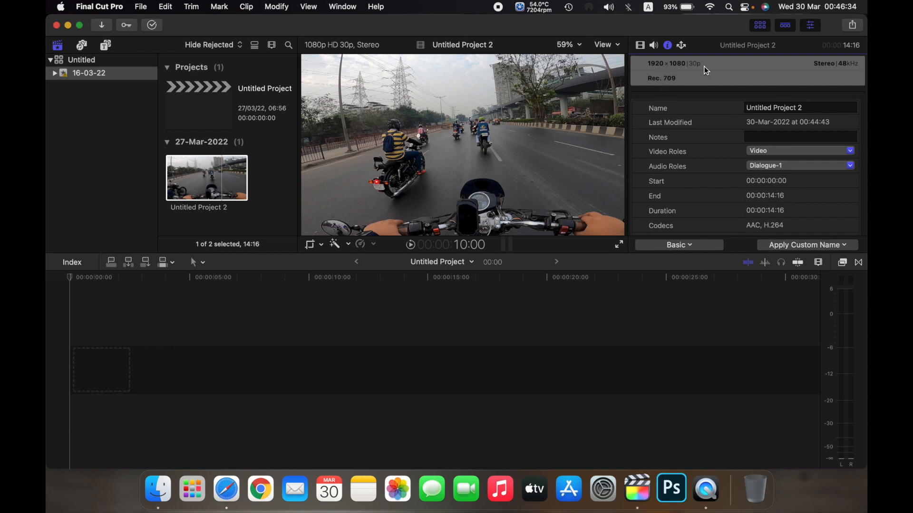
pyautogui.moveTo(696, 72)
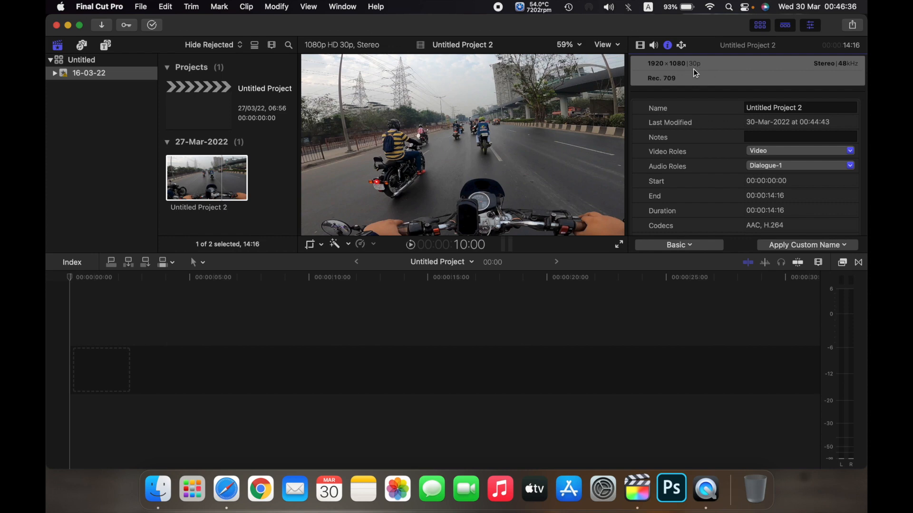
pyautogui.moveTo(823, 72)
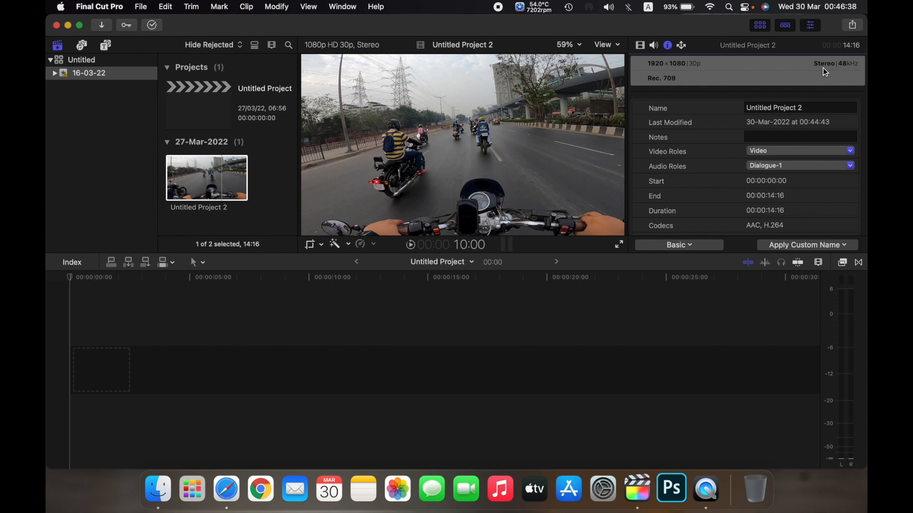
pyautogui.moveTo(751, 80)
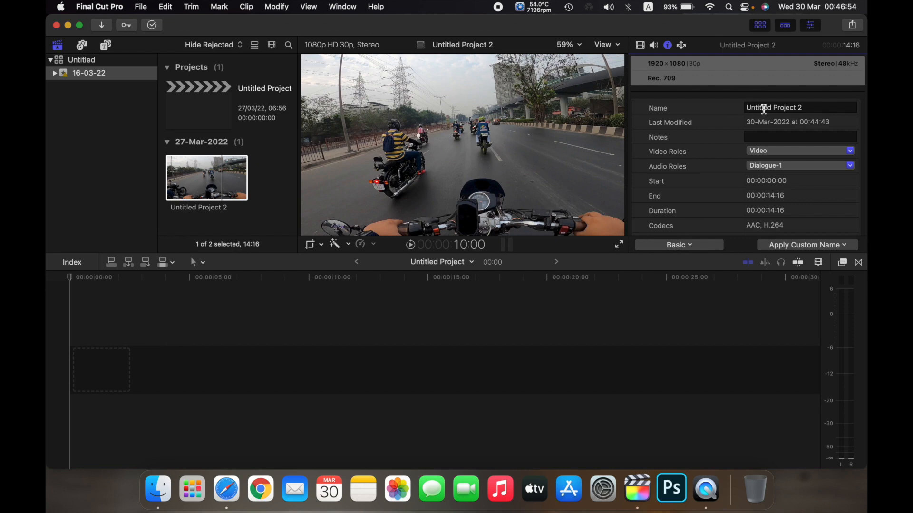
pyautogui.moveTo(781, 110)
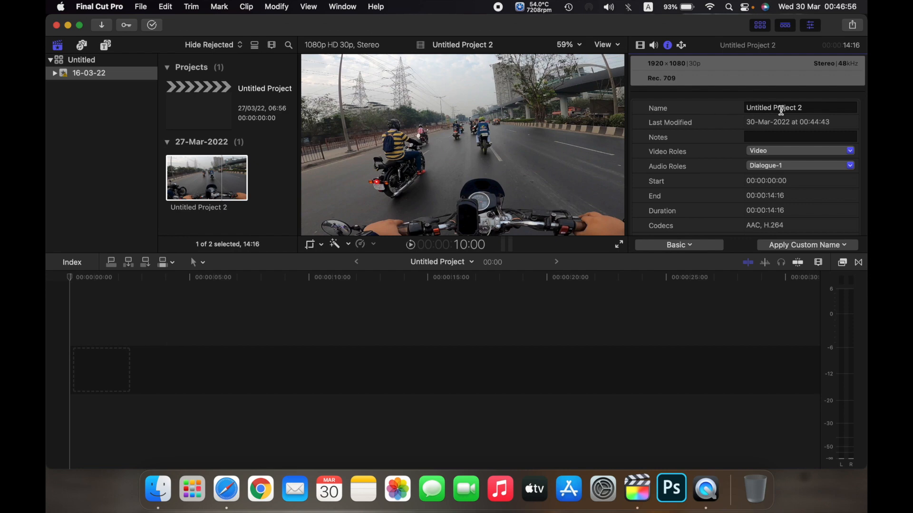
# Step: Scroll the Info inspector down past audio channels, sample rate, 360° and stereoscopic modes to event 16-03-22 on Macintosh HD
pyautogui.scroll(-3)
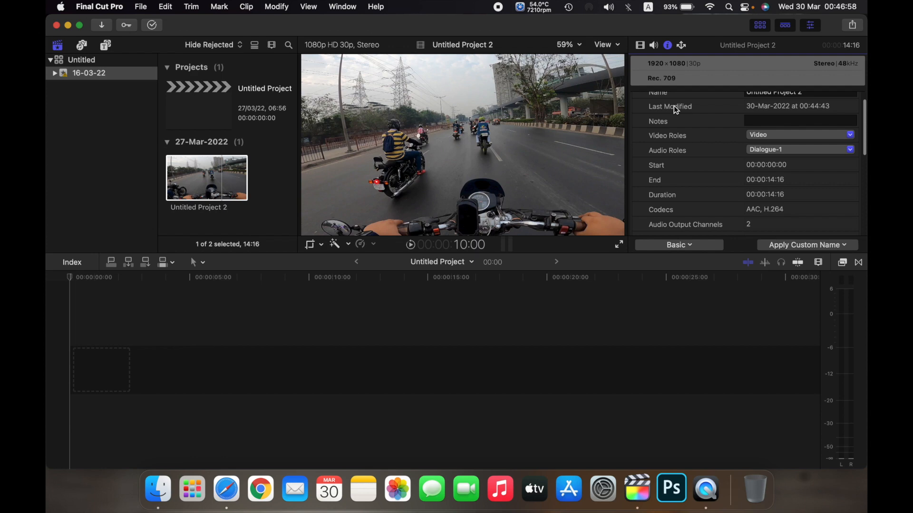
pyautogui.moveTo(784, 116)
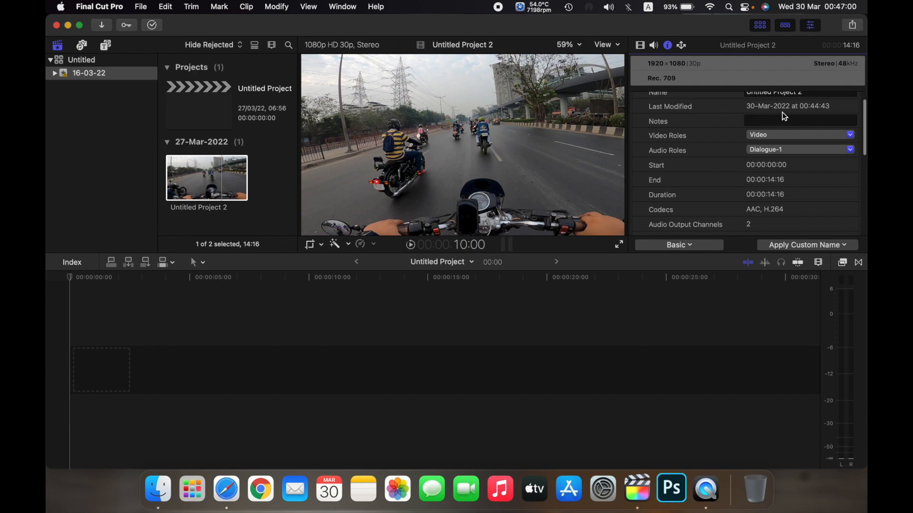
pyautogui.moveTo(669, 137)
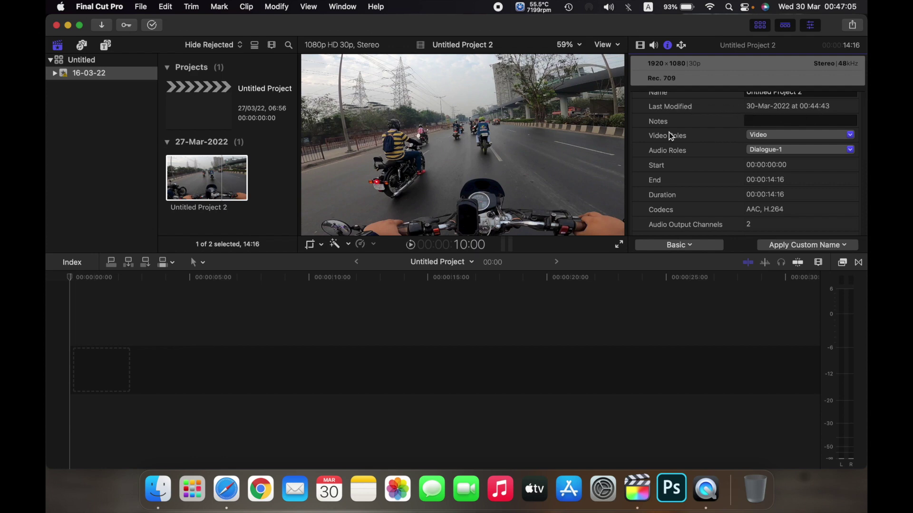
pyautogui.scroll(-3)
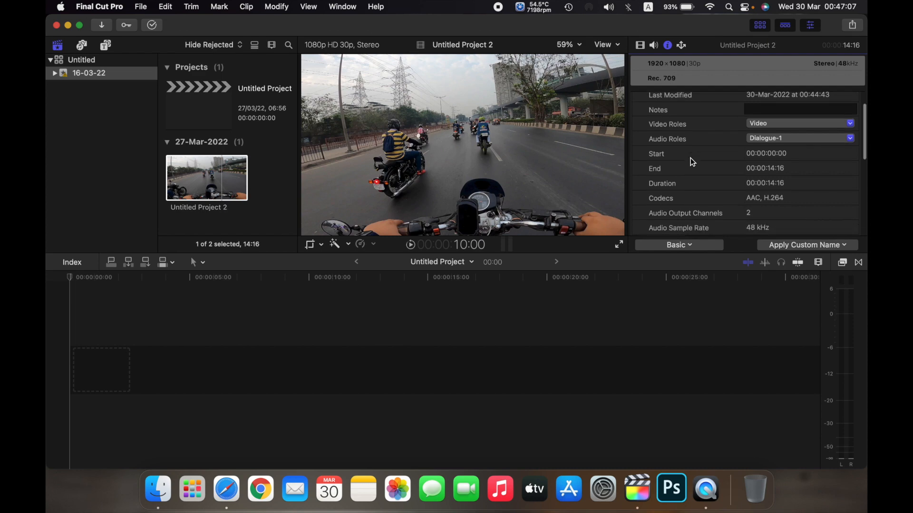
pyautogui.scroll(-3)
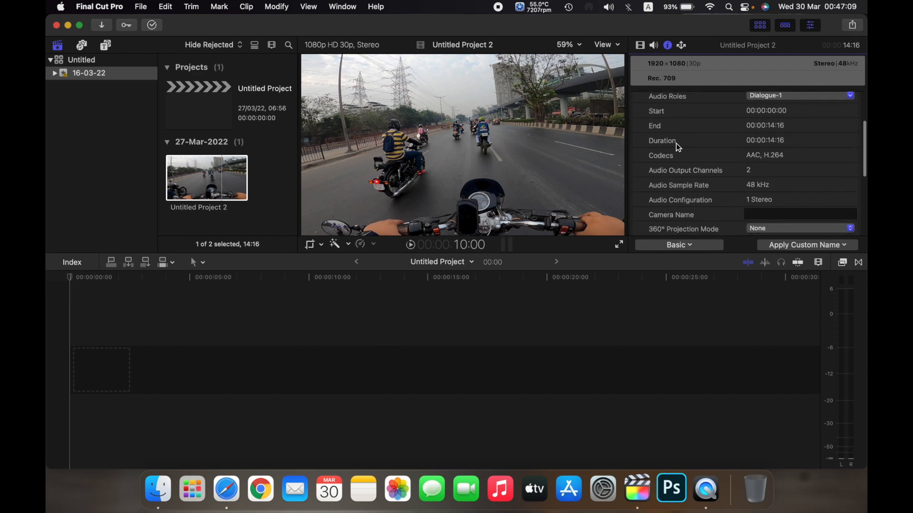
pyautogui.moveTo(687, 179)
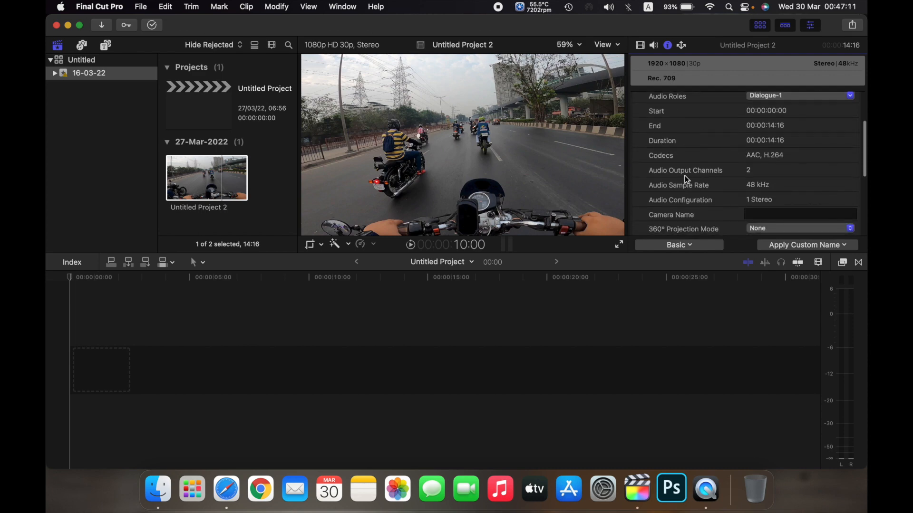
pyautogui.scroll(-3)
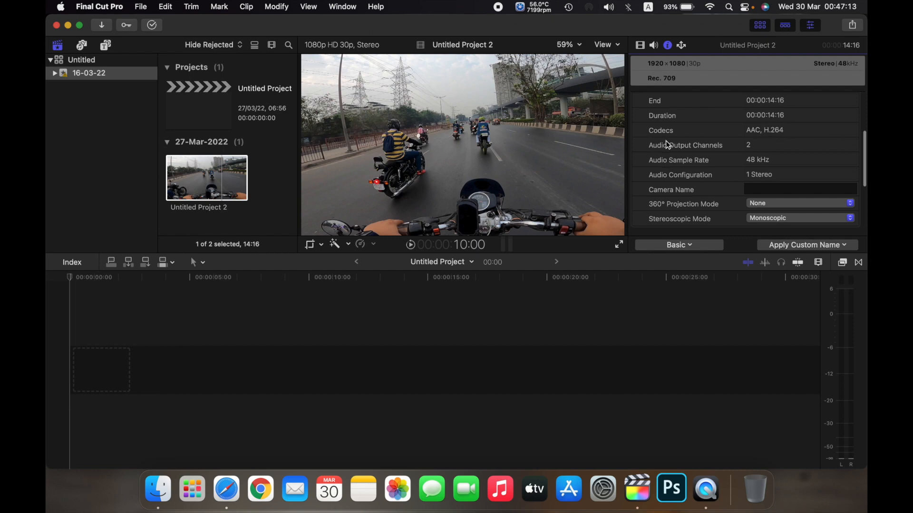
pyautogui.scroll(-3)
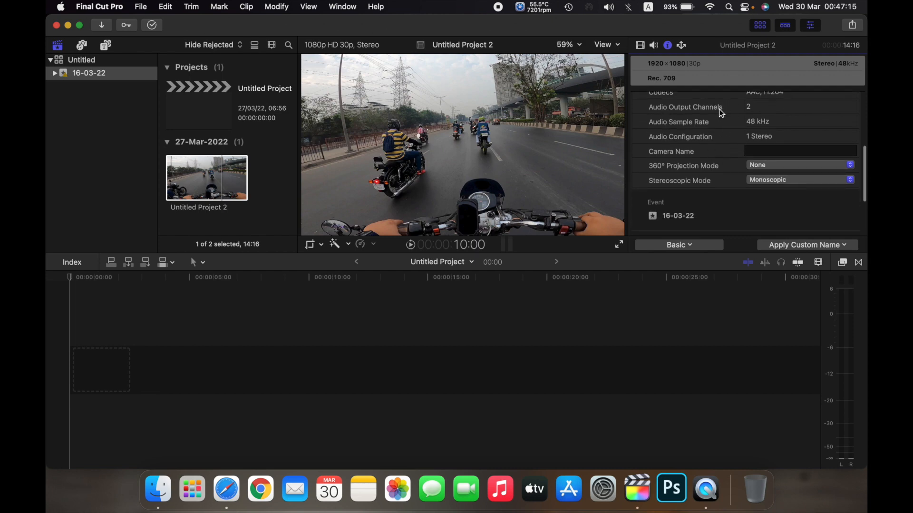
pyautogui.moveTo(681, 129)
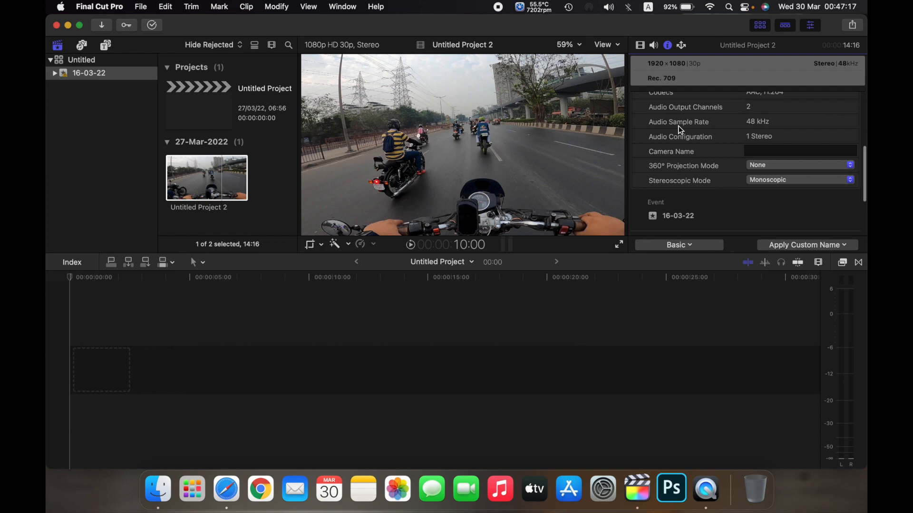
pyautogui.moveTo(692, 142)
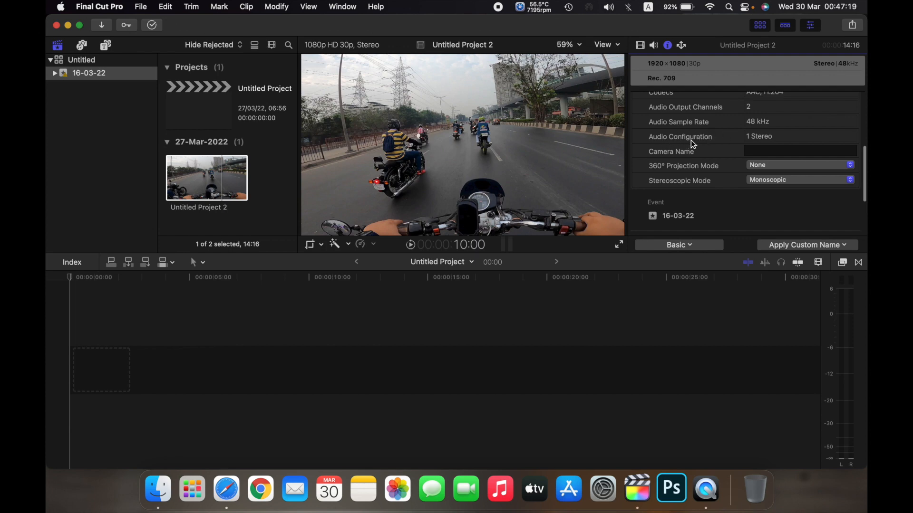
pyautogui.scroll(-3)
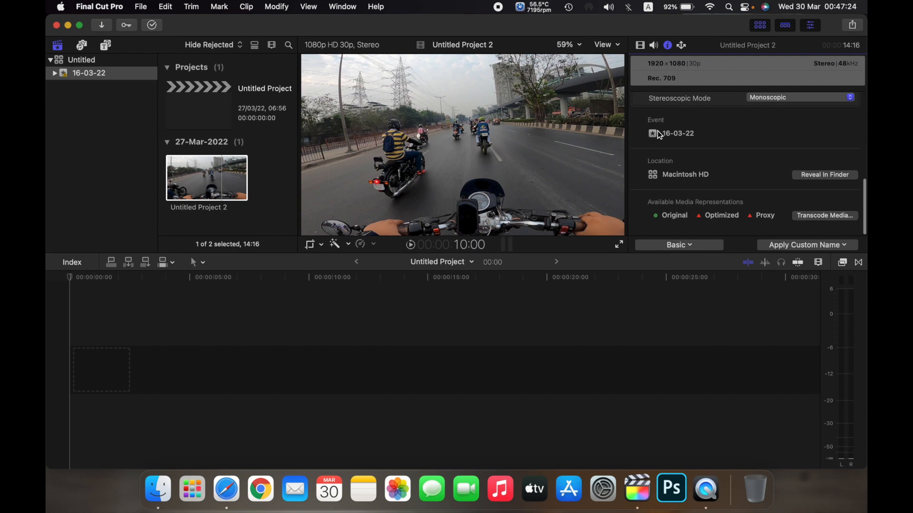
pyautogui.moveTo(649, 173)
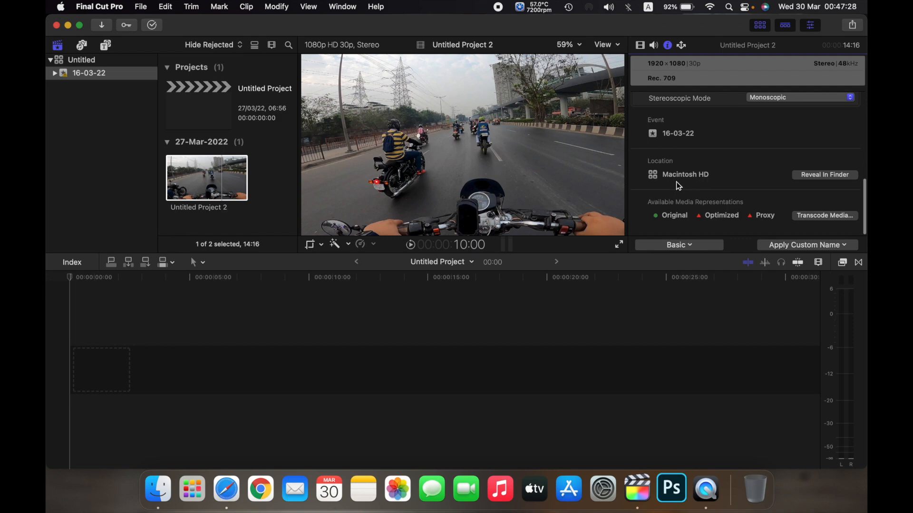
pyautogui.moveTo(797, 180)
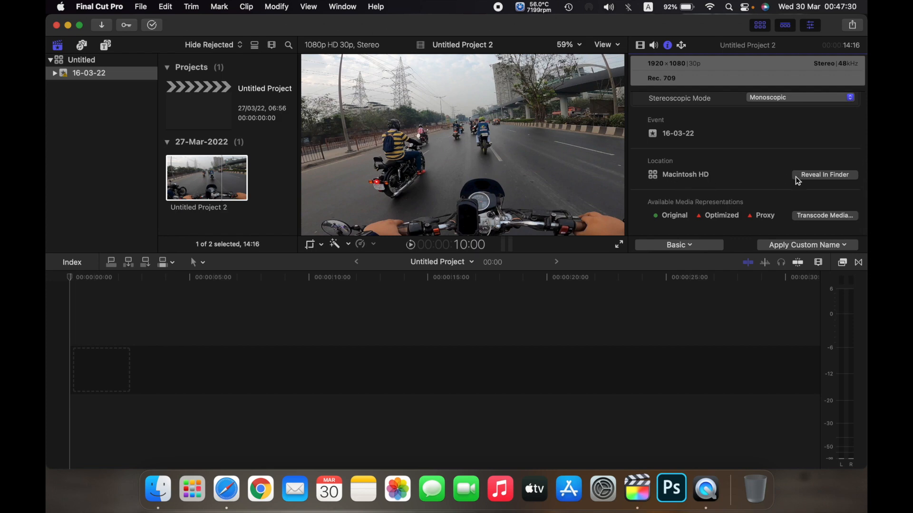
pyautogui.moveTo(814, 181)
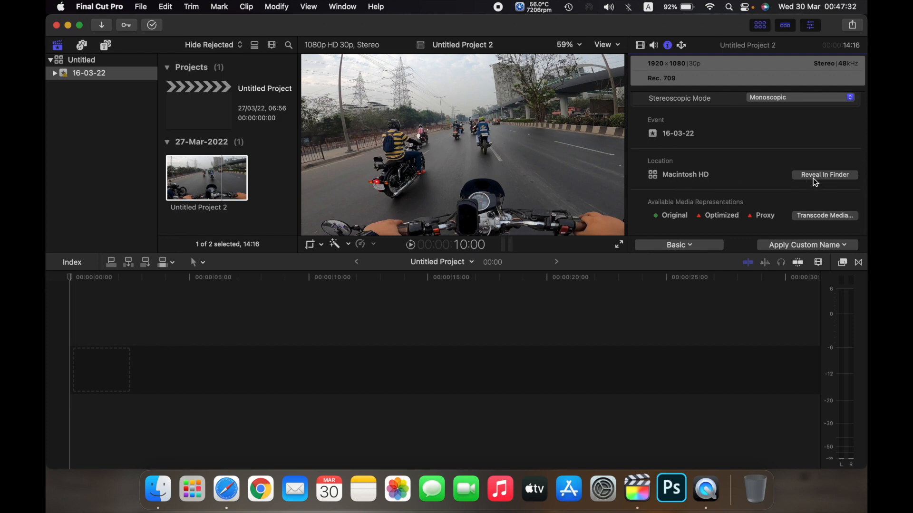